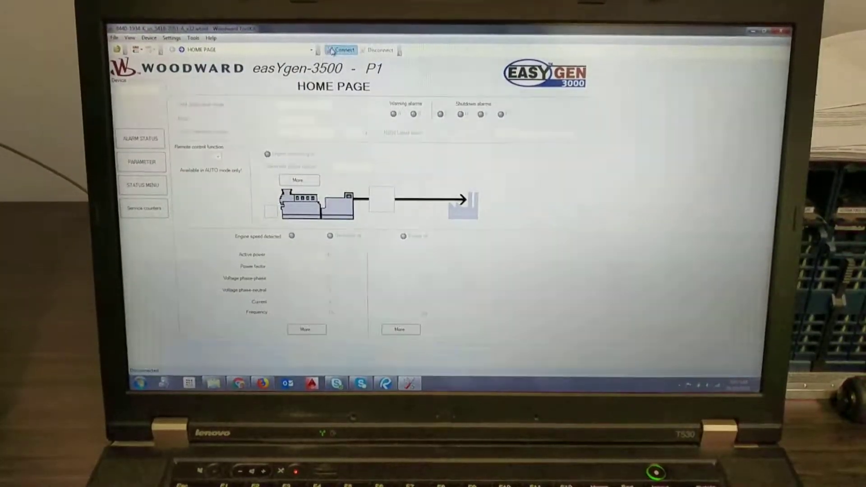
# Connect to the easYgen-3500 controller over the COM8 network
pyautogui.click(341, 49)
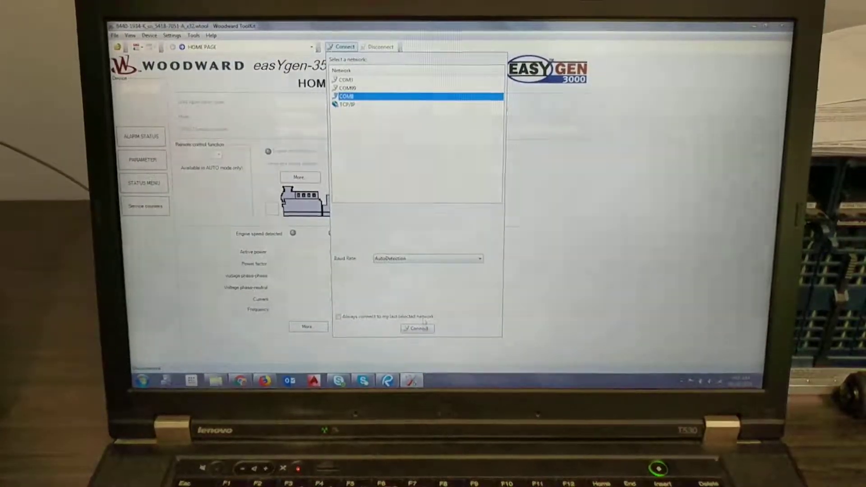
pyautogui.click(416, 328)
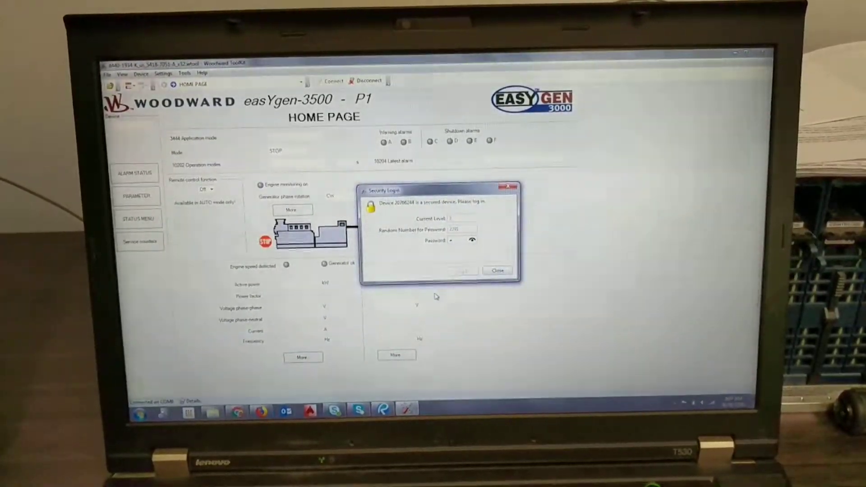
# Dismiss the Security Login prompt and navigate via Status Menu to the Diagnostic menu
pyautogui.click(496, 270)
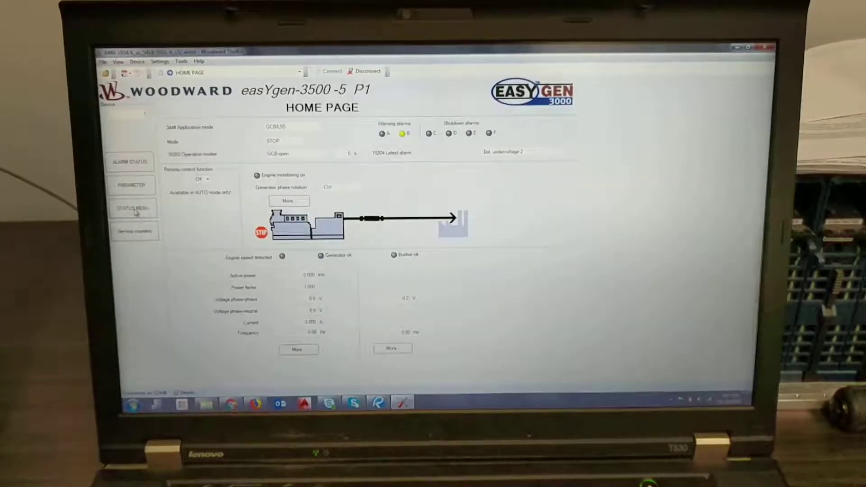
pyautogui.click(133, 208)
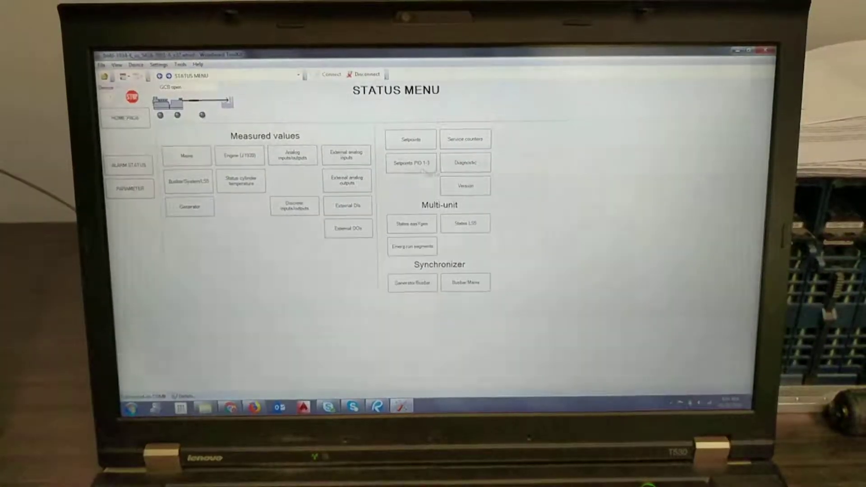
pyautogui.click(465, 162)
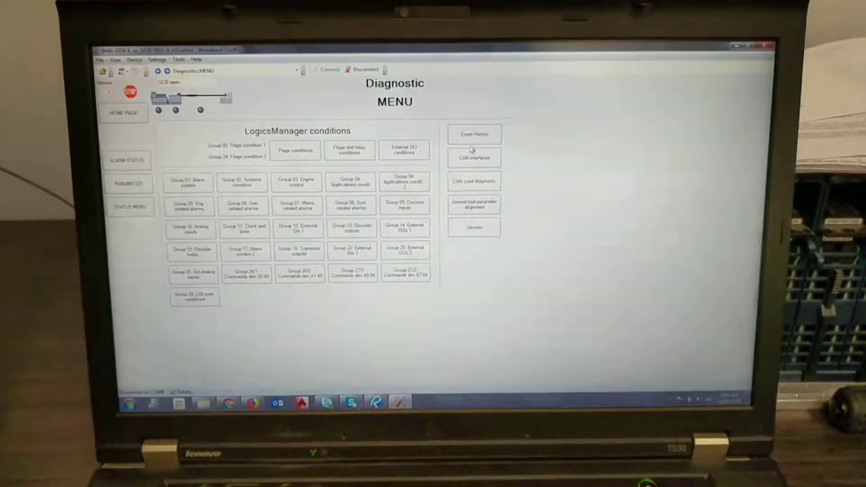
# Export the controller's Event History as 'event temp.htm' in the event temp folder
pyautogui.click(473, 134)
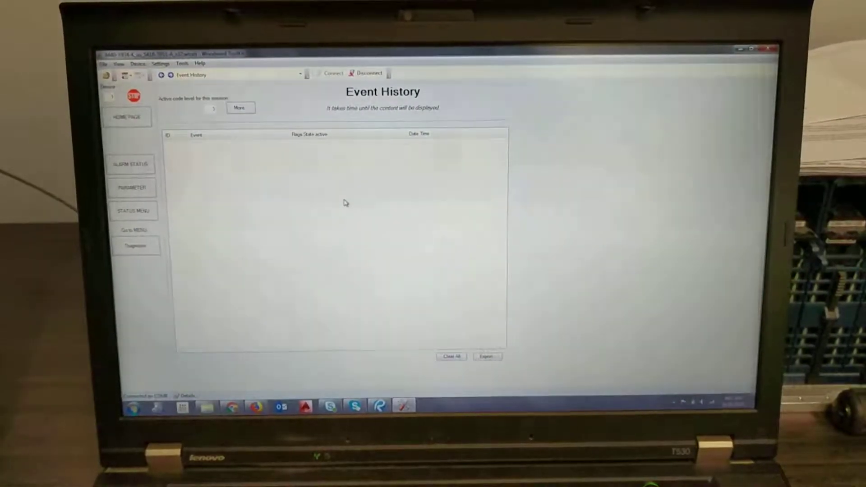
pyautogui.click(486, 356)
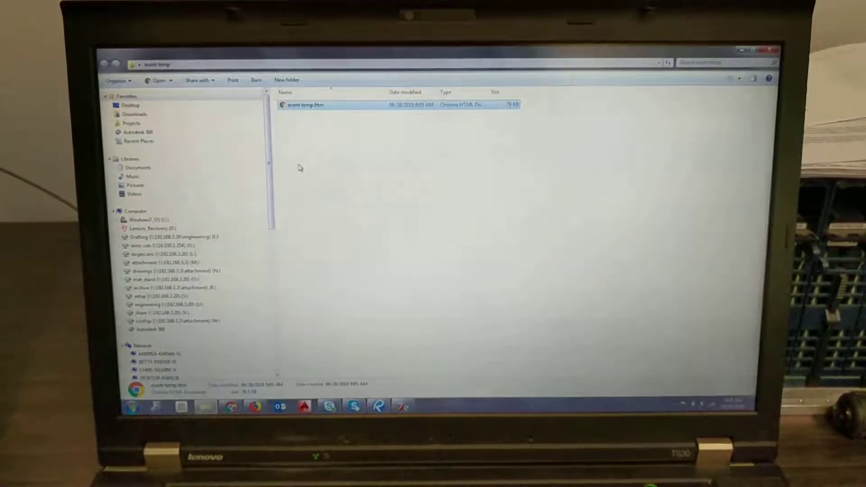
# View 'event temp.htm' in Chrome and scroll through the logged events and timestamps
pyautogui.doubleClick(306, 105)
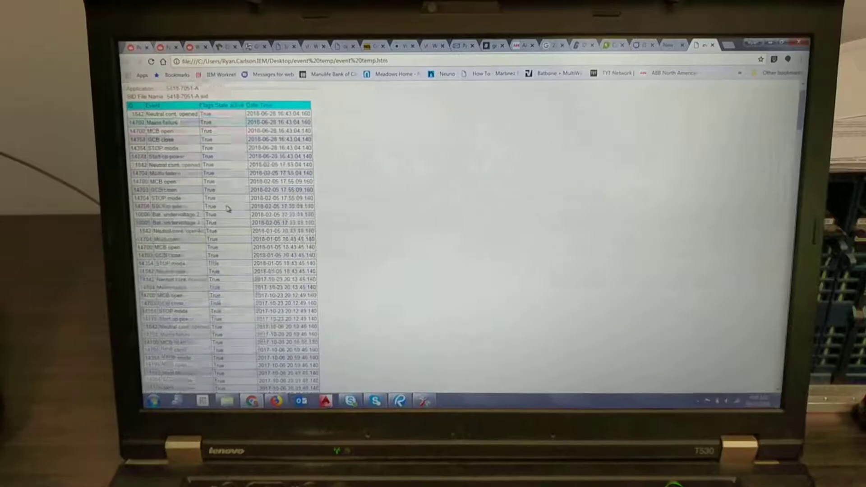
pyautogui.scroll(-3)
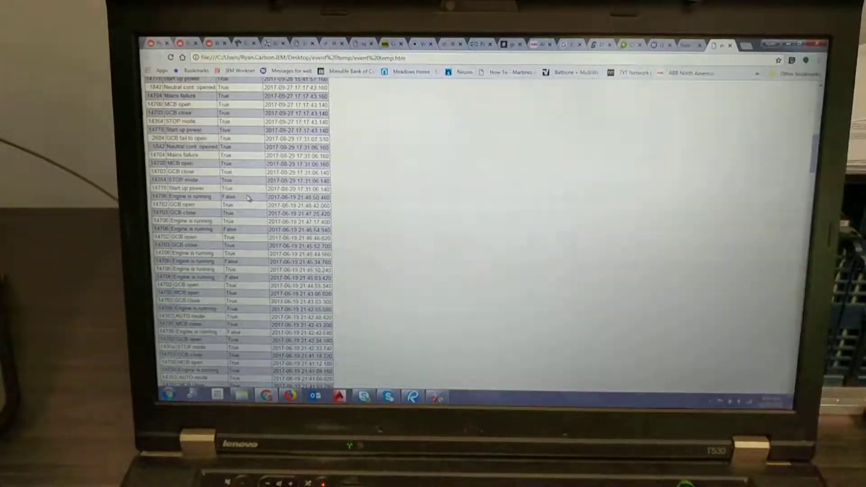
pyautogui.scroll(3)
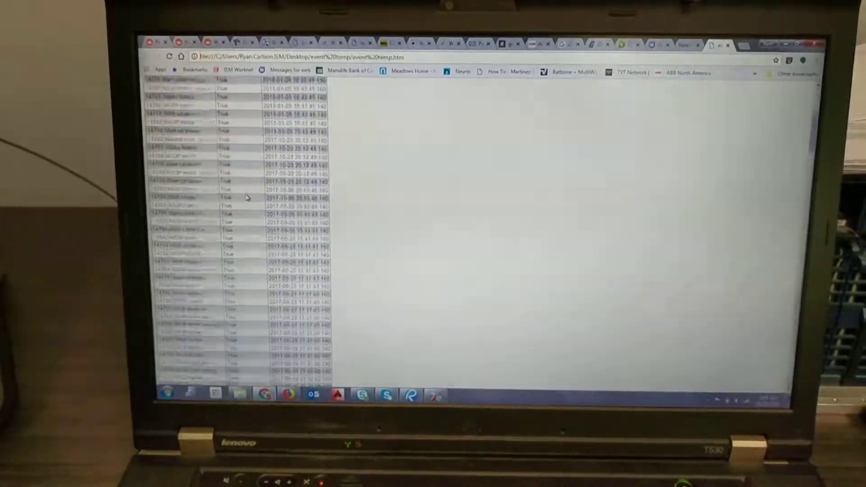
pyautogui.scroll(3)
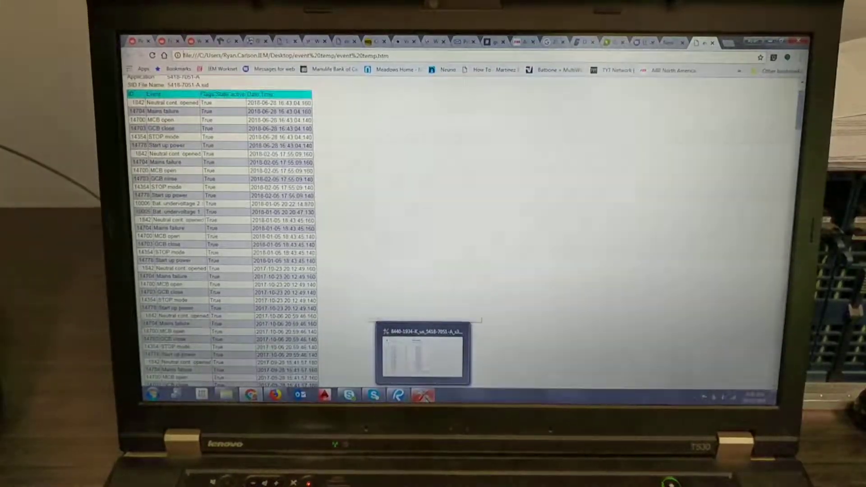
# Switch back to ToolKit and return from Event History to the easYgen-3500 home page
pyautogui.click(422, 355)
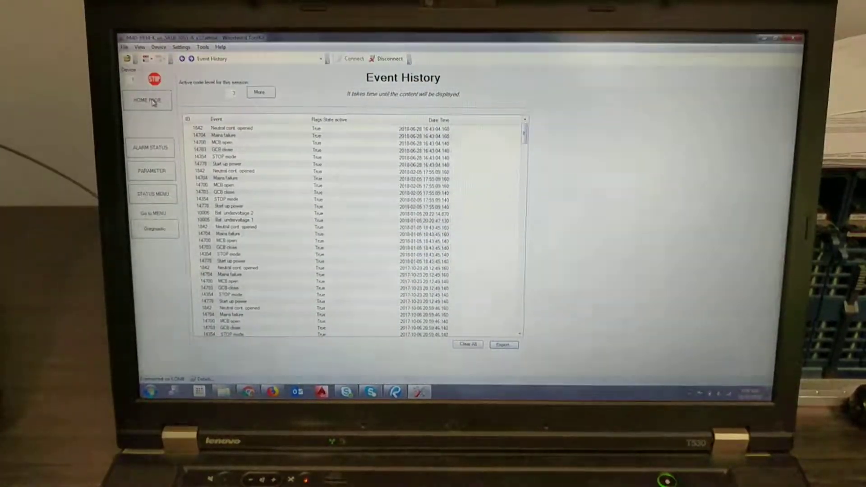
pyautogui.click(147, 100)
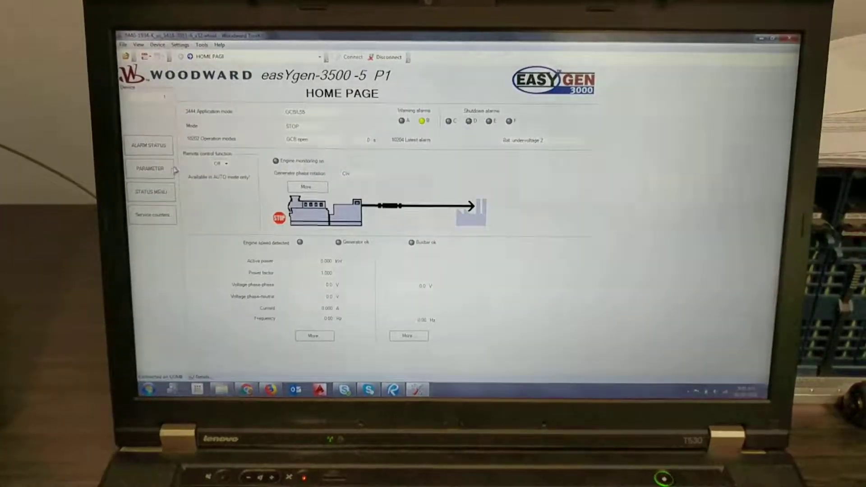
# Navigate Parameter > Configure monitoring > Mains > Miscellaneous to reach the mains settling time settings
pyautogui.click(149, 169)
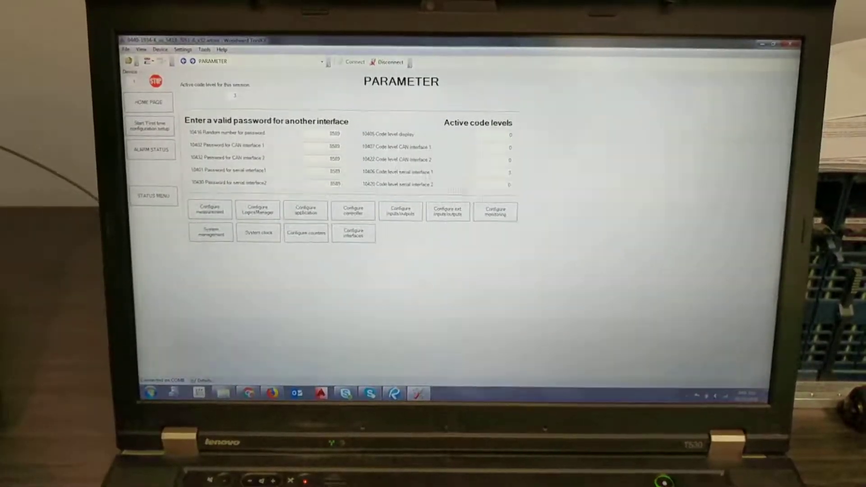
pyautogui.click(495, 210)
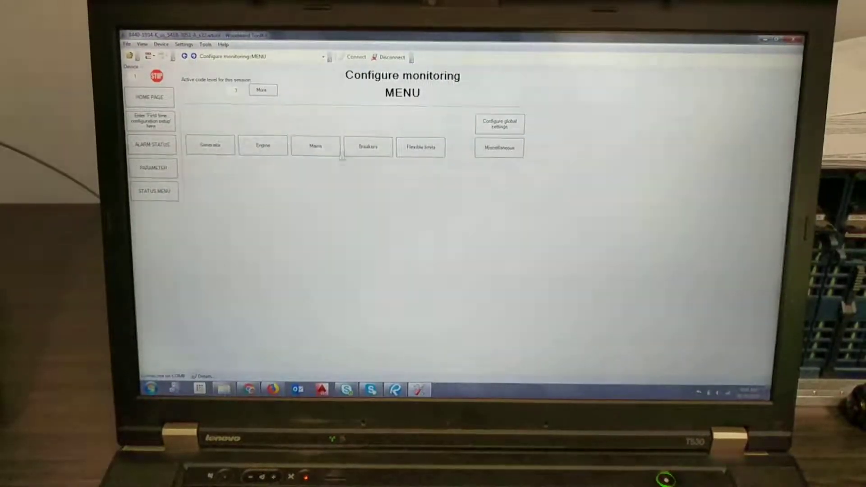
pyautogui.click(315, 147)
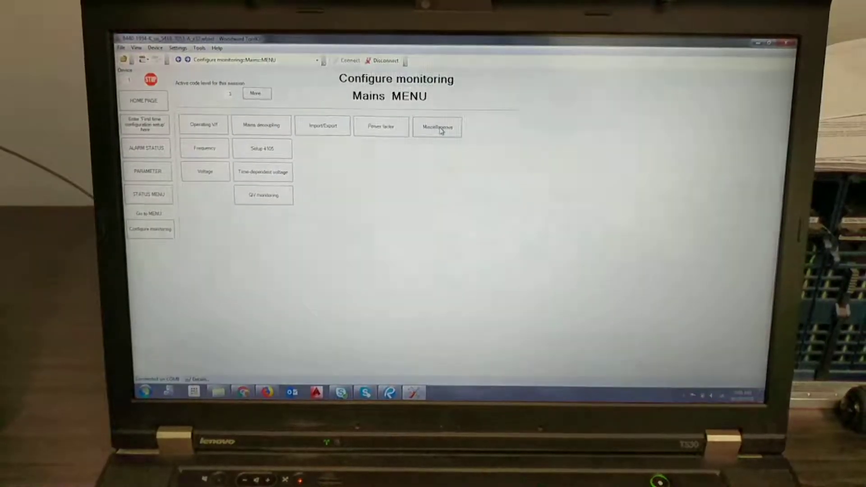
pyautogui.click(436, 126)
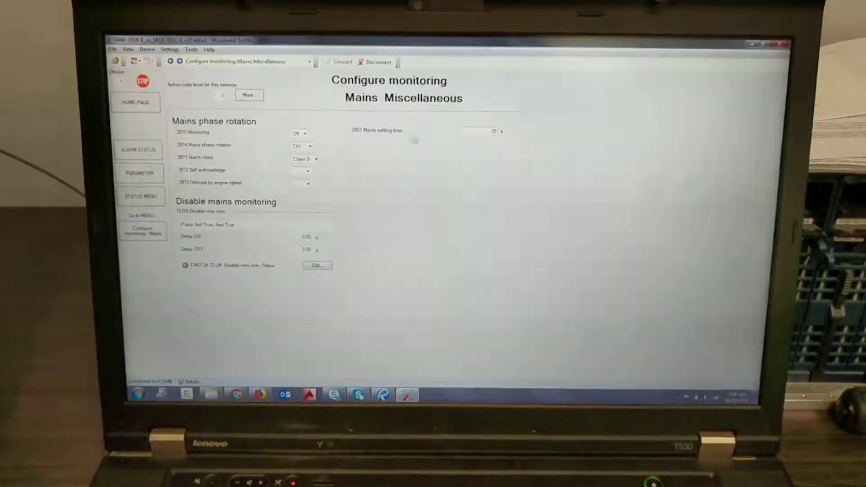